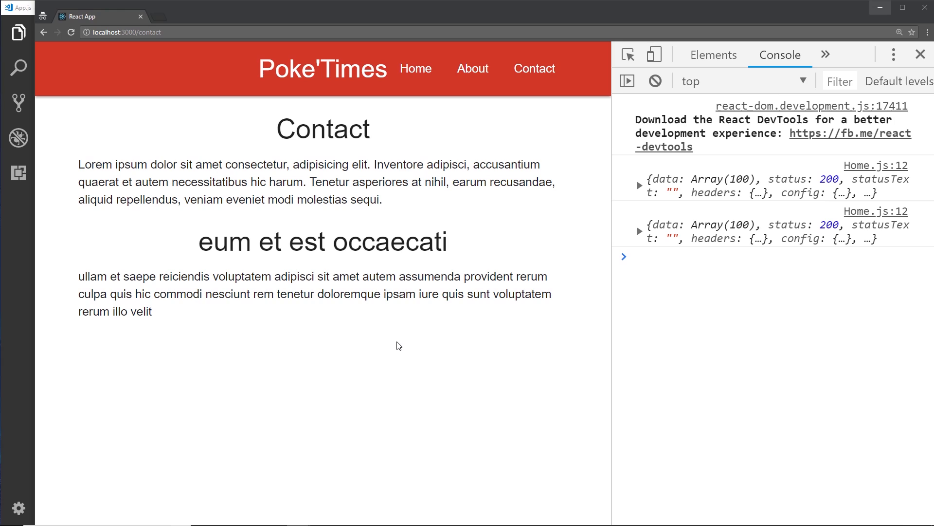
mouse_move(402, 112)
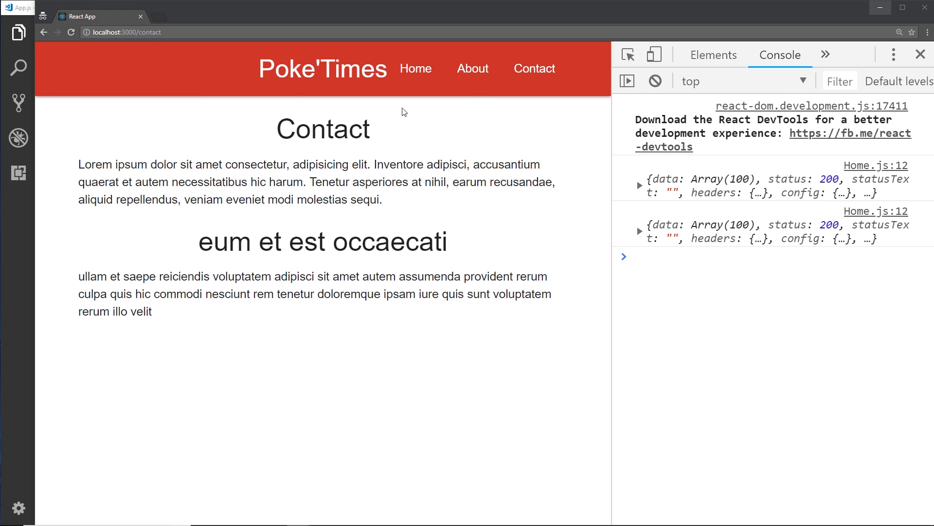
View About and Contact in the browser, then place the caret before :post_id in App.js.
left_click(472, 69)
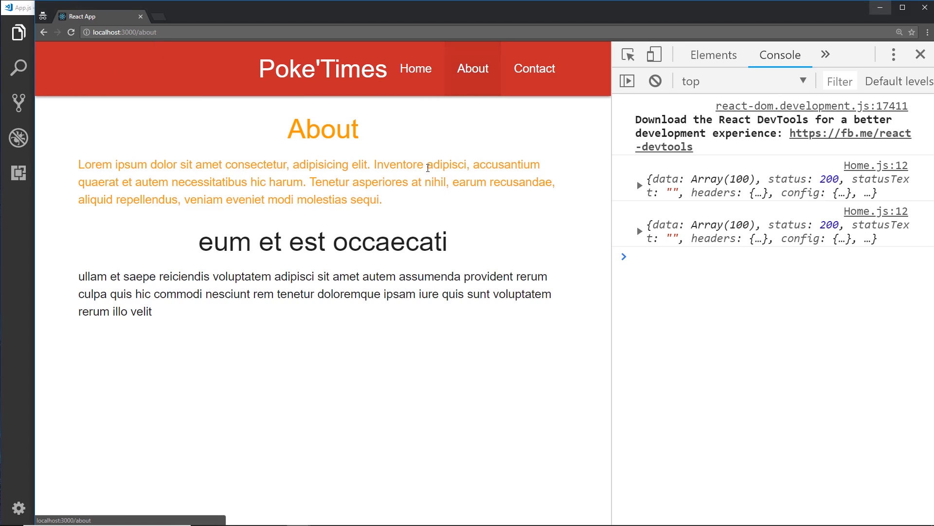
left_click(534, 68)
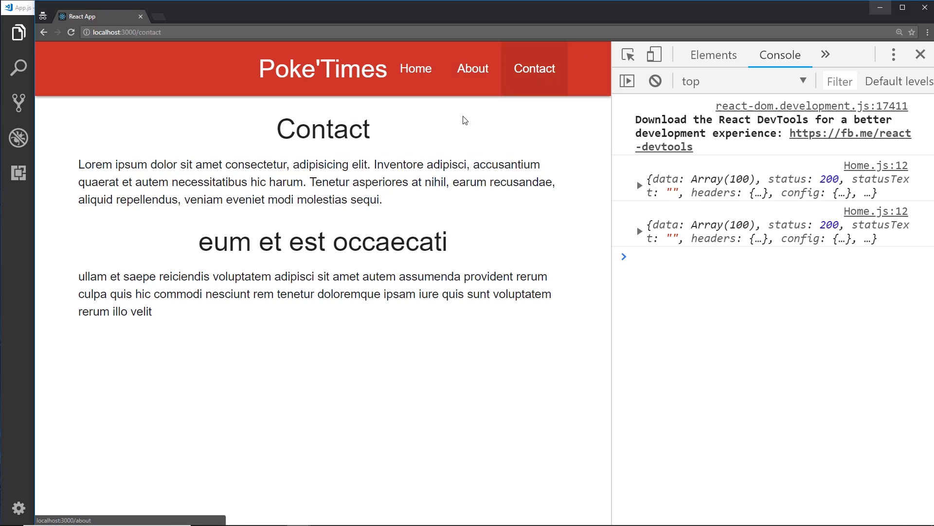
mouse_move(198, 246)
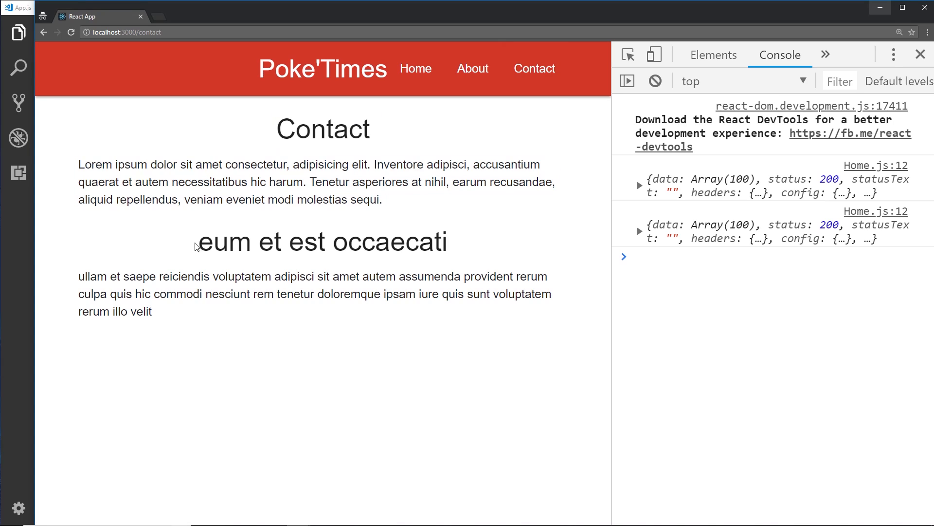
mouse_move(532, 368)
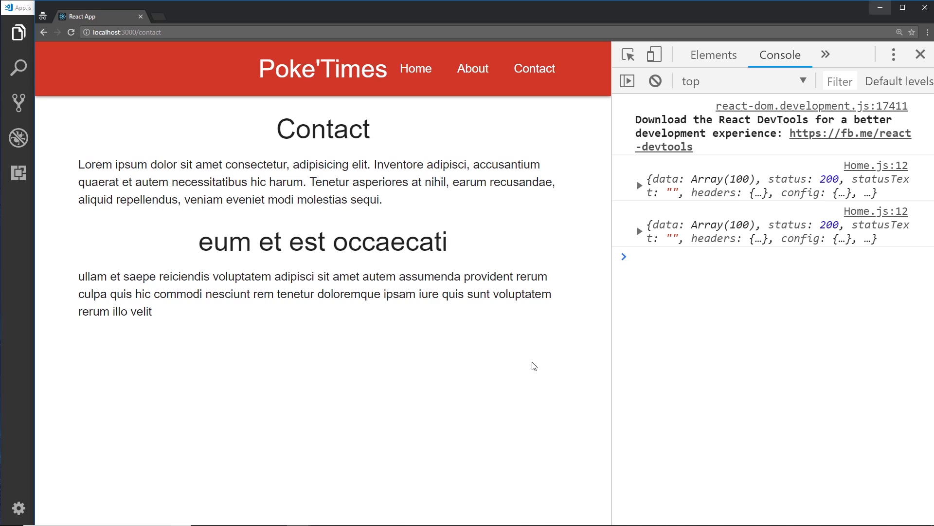
mouse_move(180, 47)
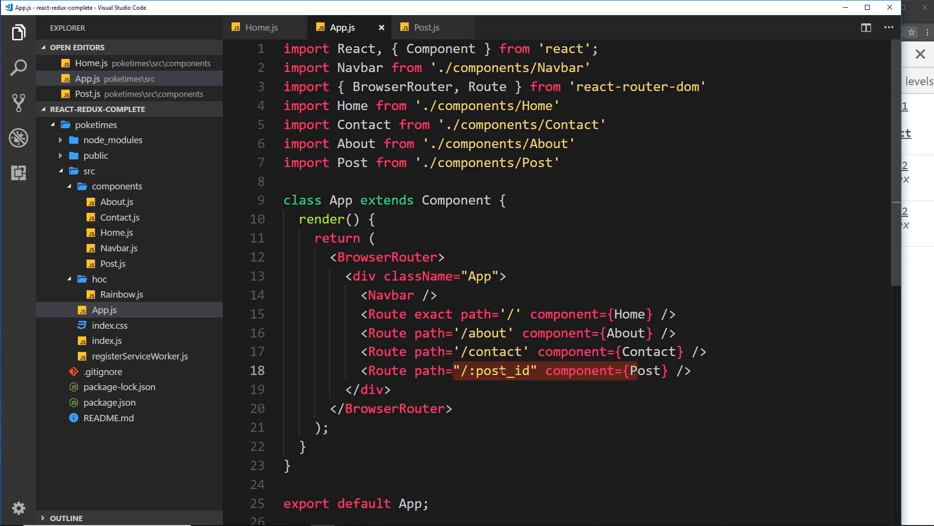
left_click(454, 369)
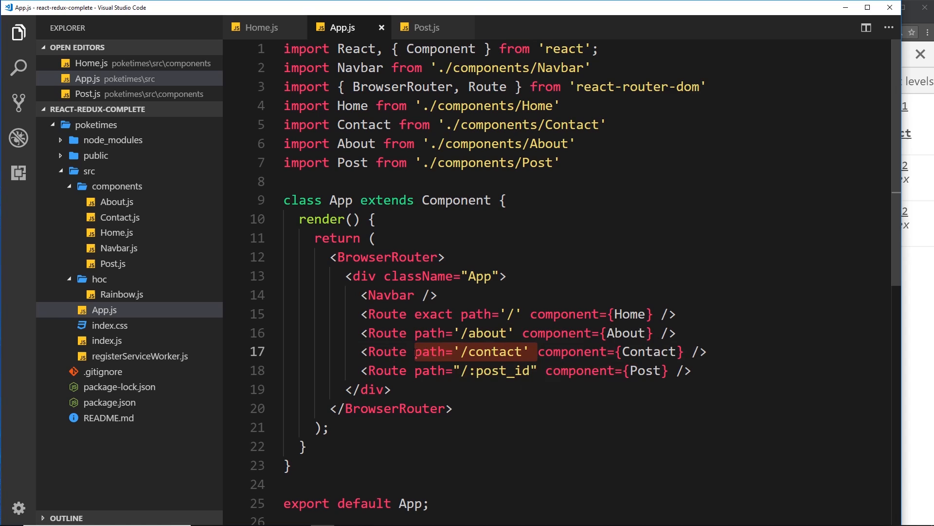
left_click(370, 390)
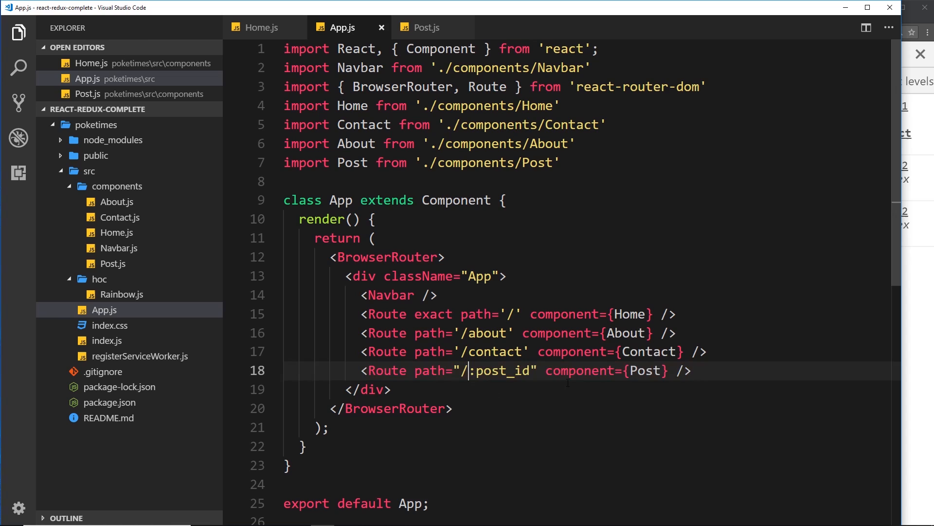
Prefix the post route and Home.js post links with posts/, save, and return to App.js.
type("posts")
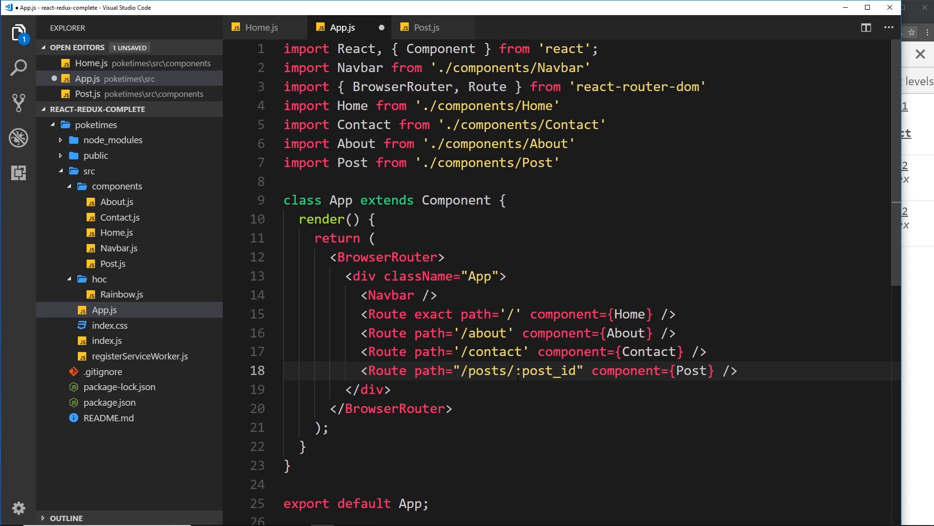
mouse_move(272, 74)
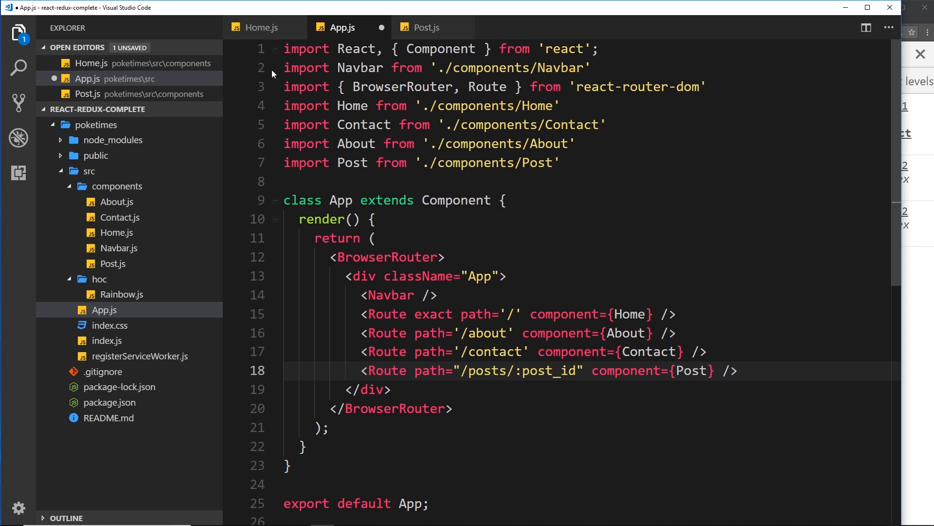
left_click(257, 27)
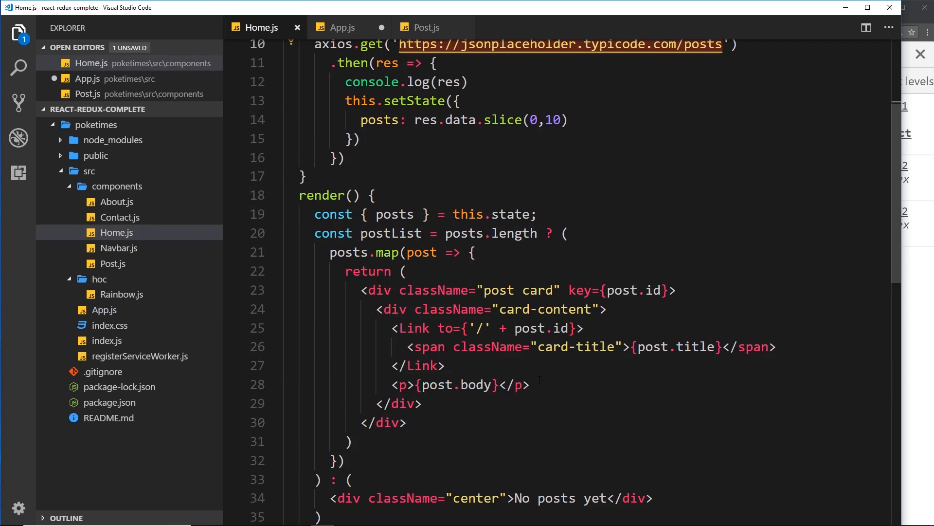
left_click(485, 328)
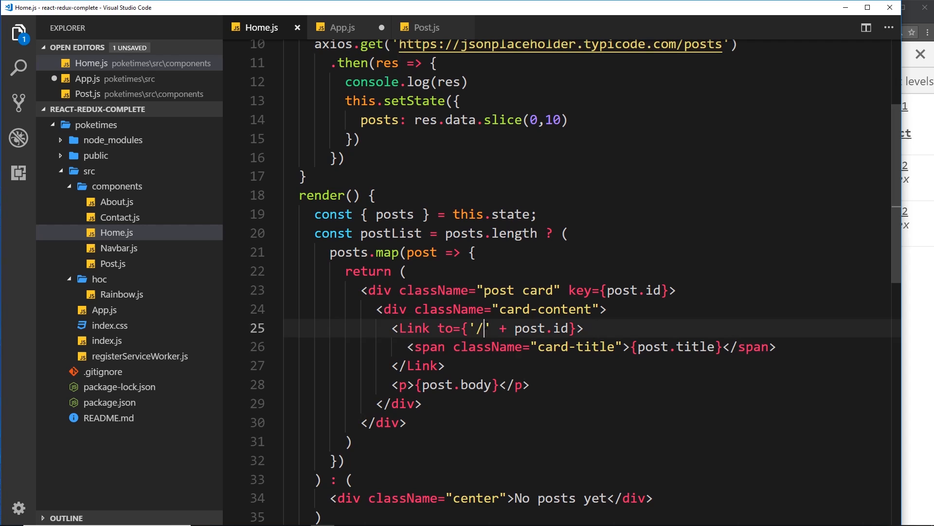
type("posts")
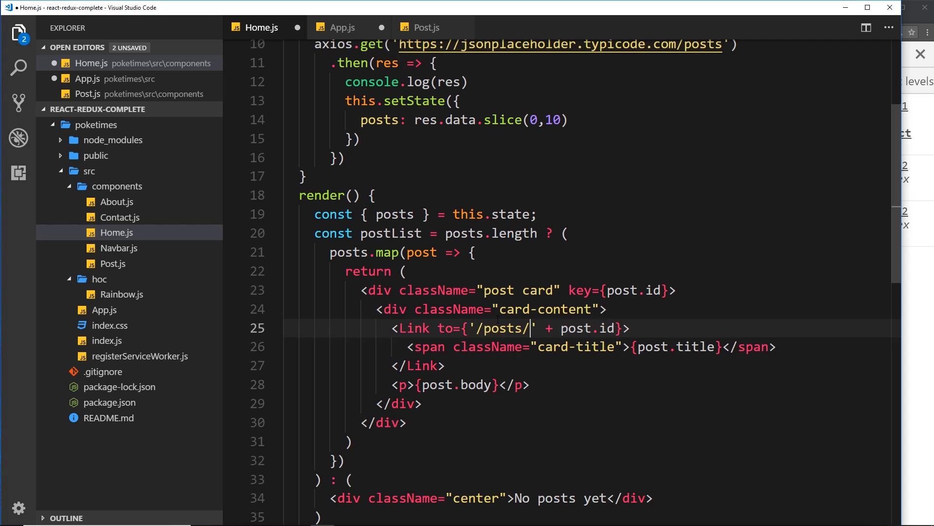
key("ctrl+s")
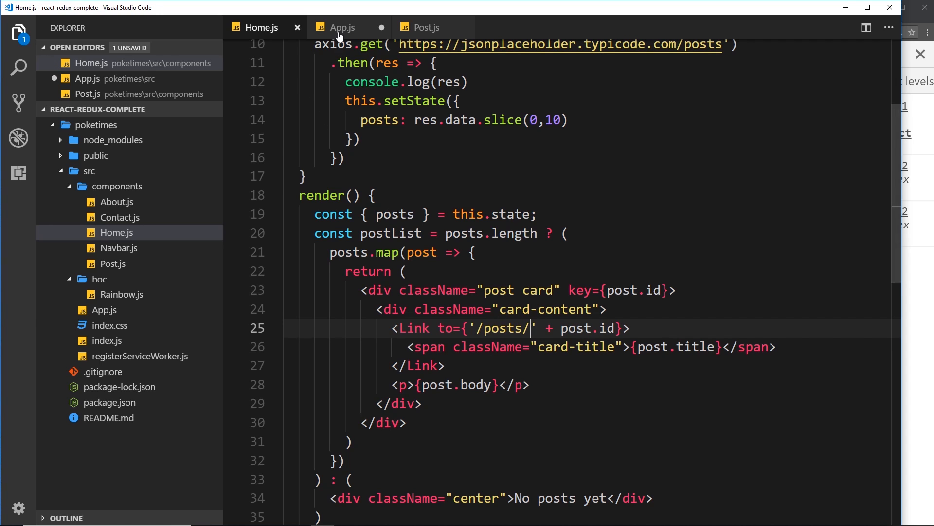
left_click(342, 27)
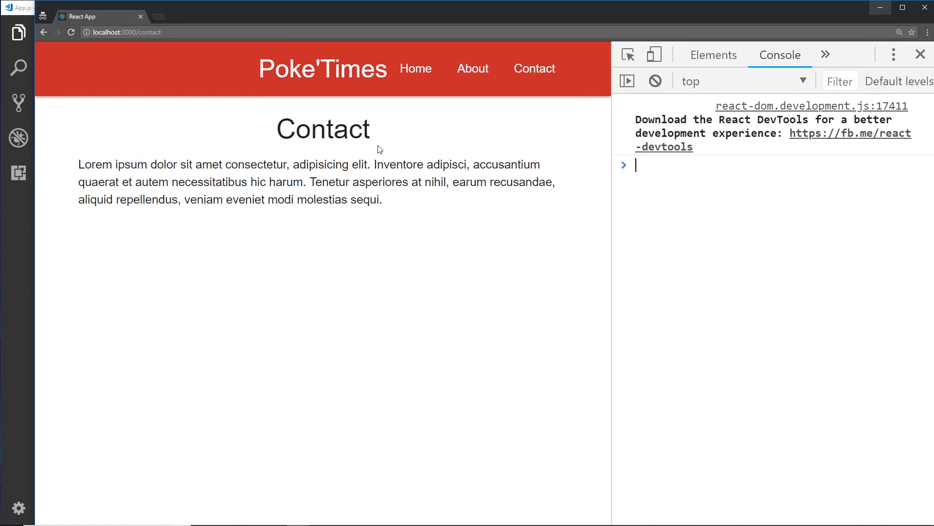
mouse_move(399, 250)
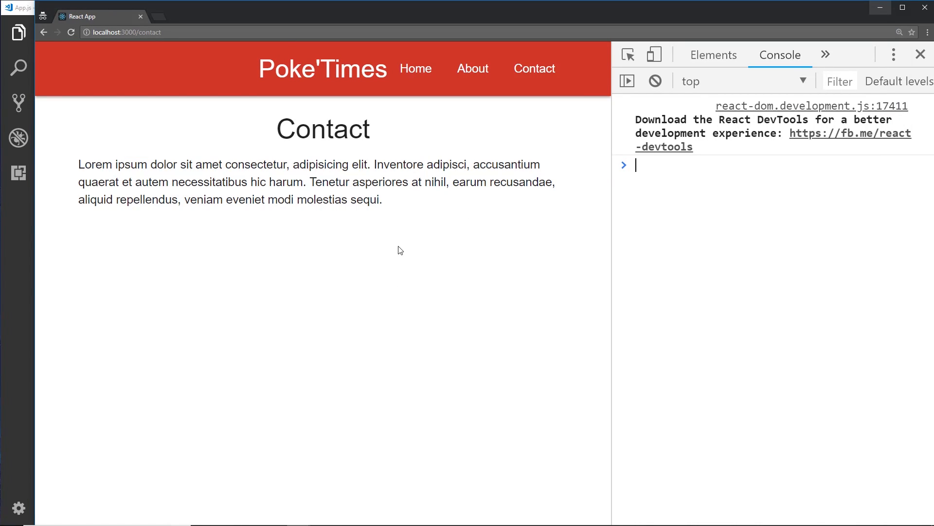
Visit the About page and return to the home page in Chrome.
left_click(472, 68)
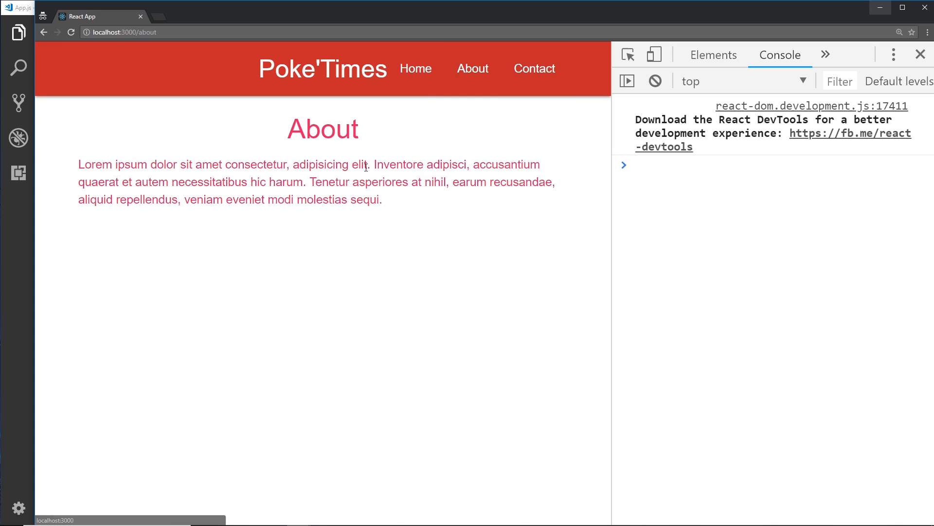
left_click(416, 68)
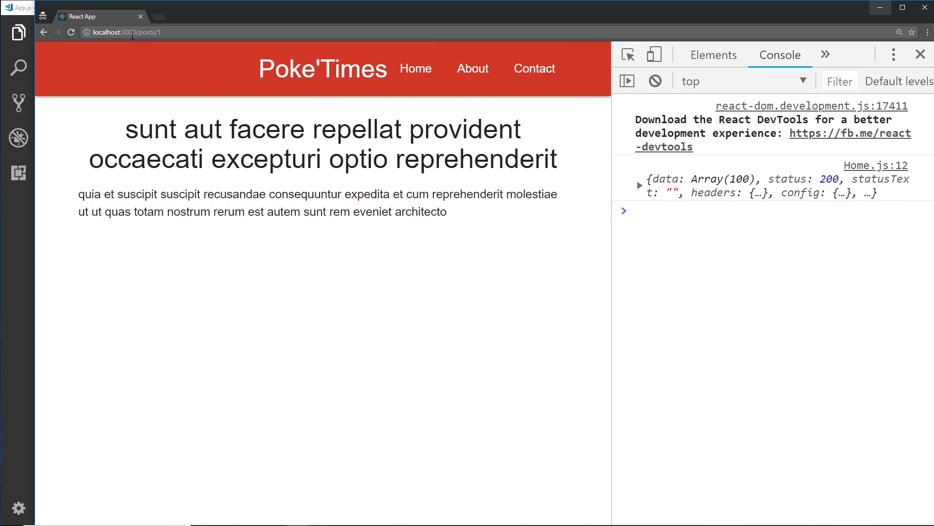
mouse_move(428, 225)
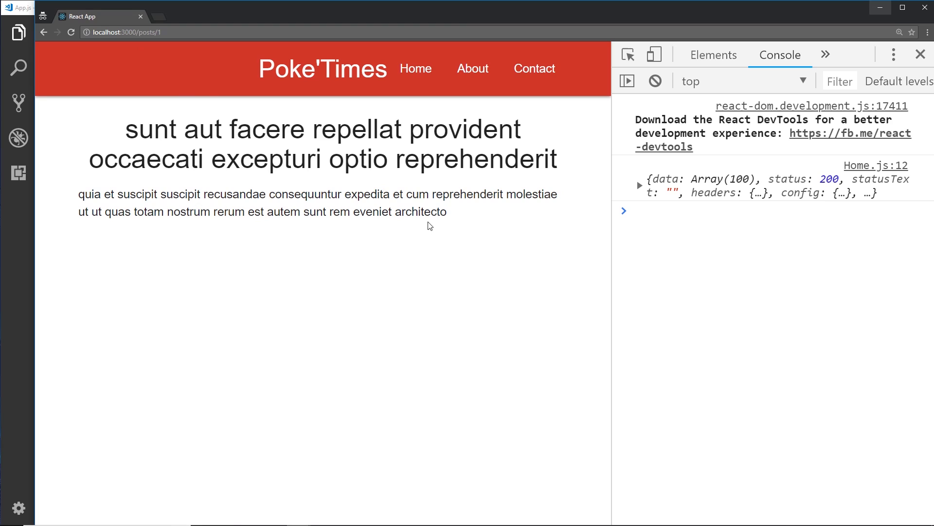
mouse_move(251, 325)
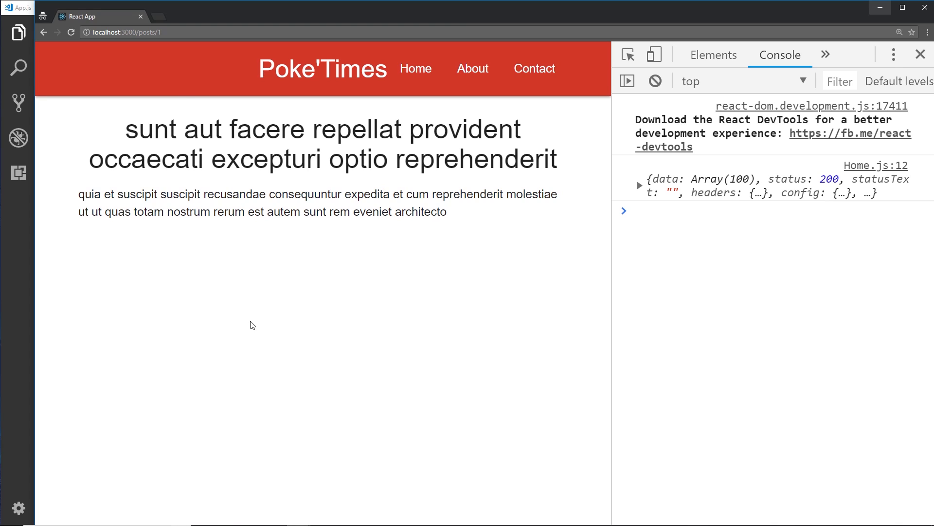
mouse_move(11, 197)
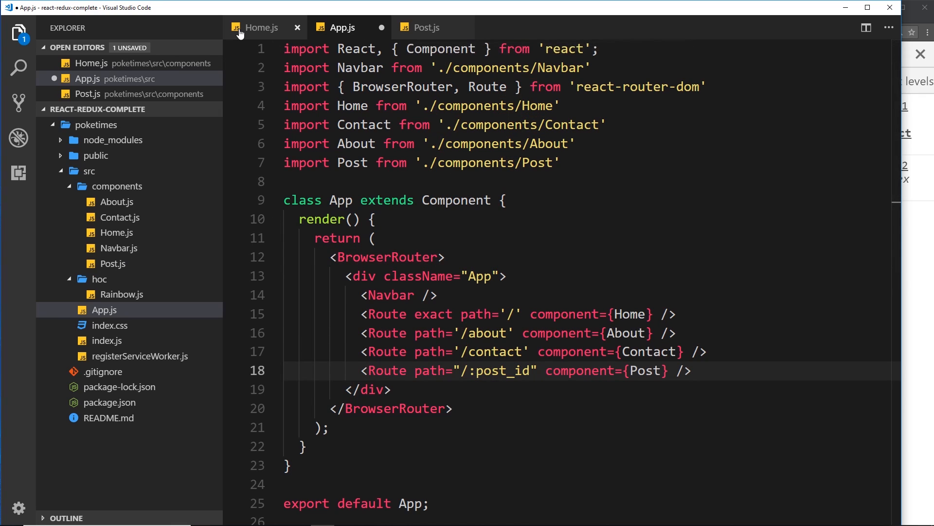
left_click(260, 27)
type("<Link to={'/' + post.id}>")
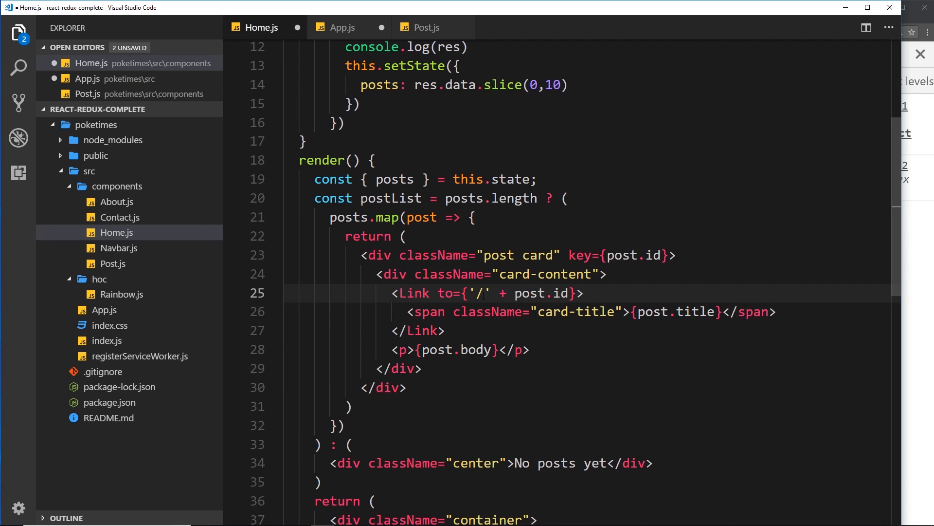
left_click(341, 27)
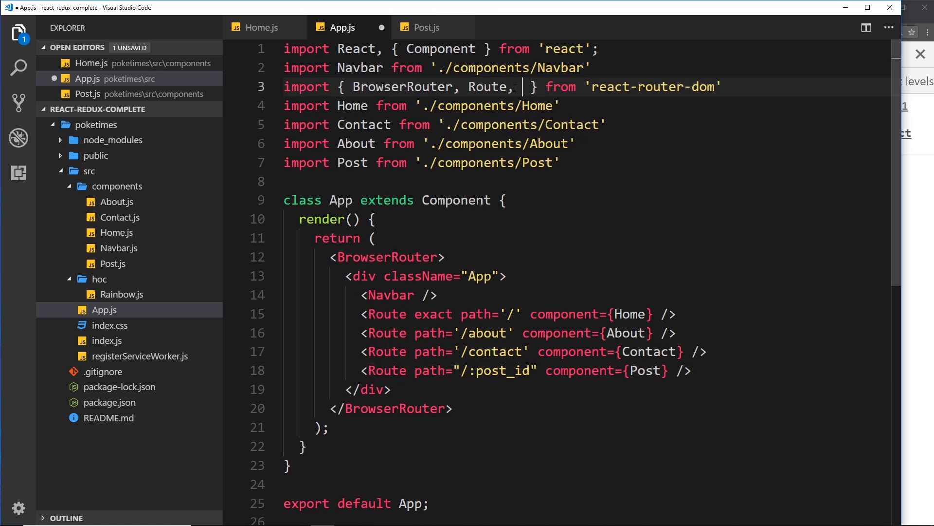
Add Switch to the react-router-dom import and mark the start of the Route lines.
type("Switch")
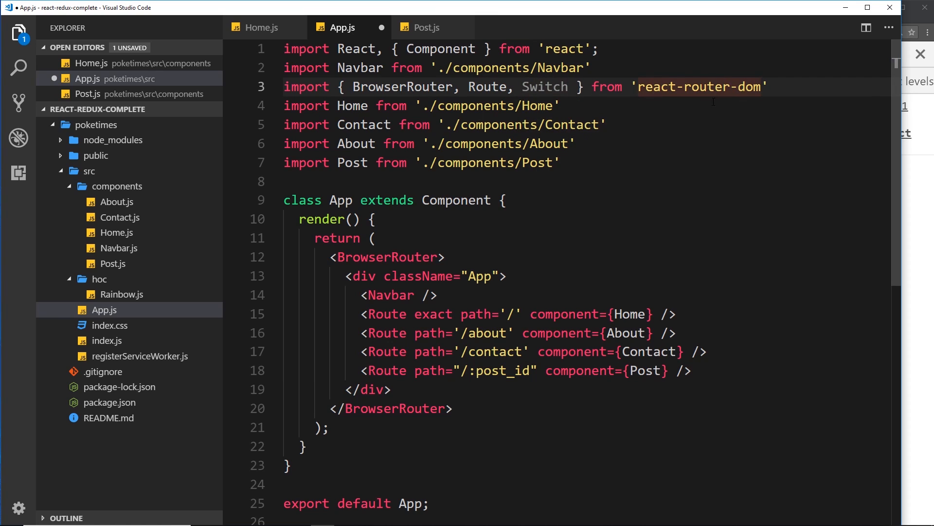
left_click(417, 295)
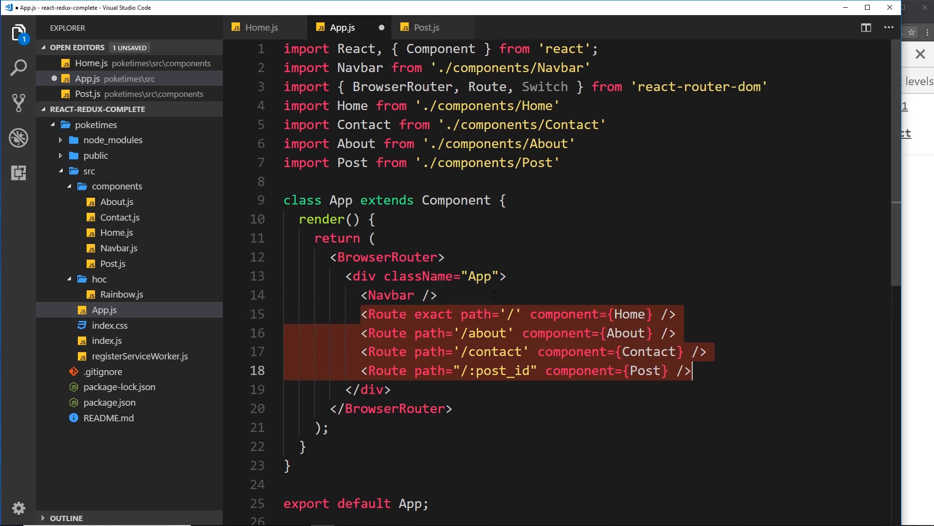
Wrap the four Route lines in <Switch> and </Switch> tags.
type("<Switch>")
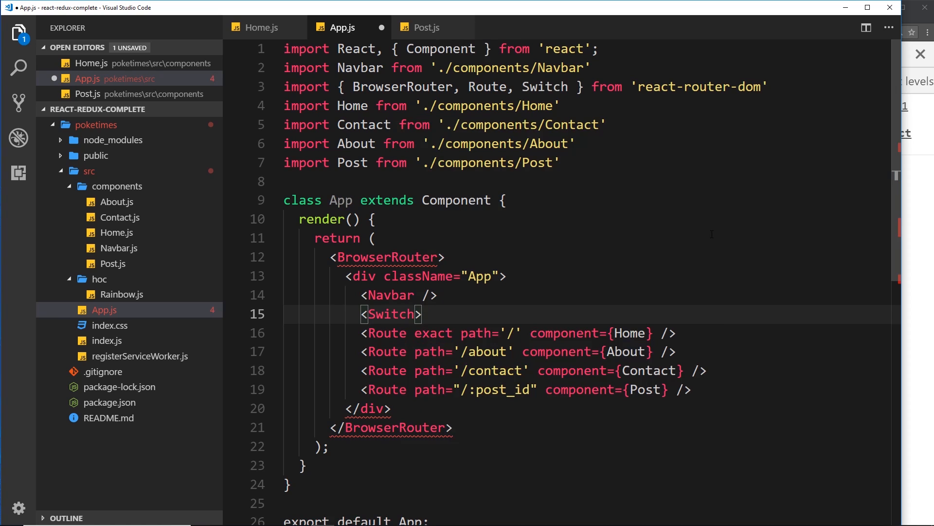
type("</")
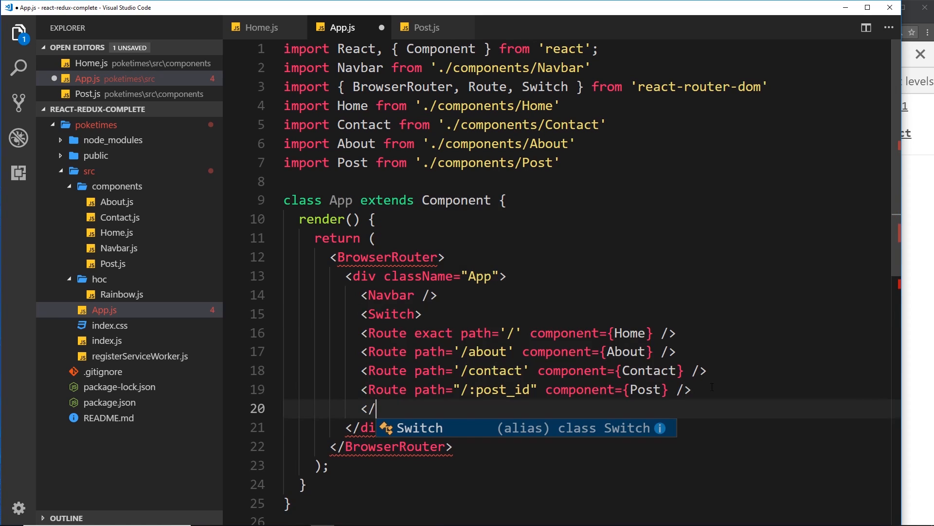
type("Switch")
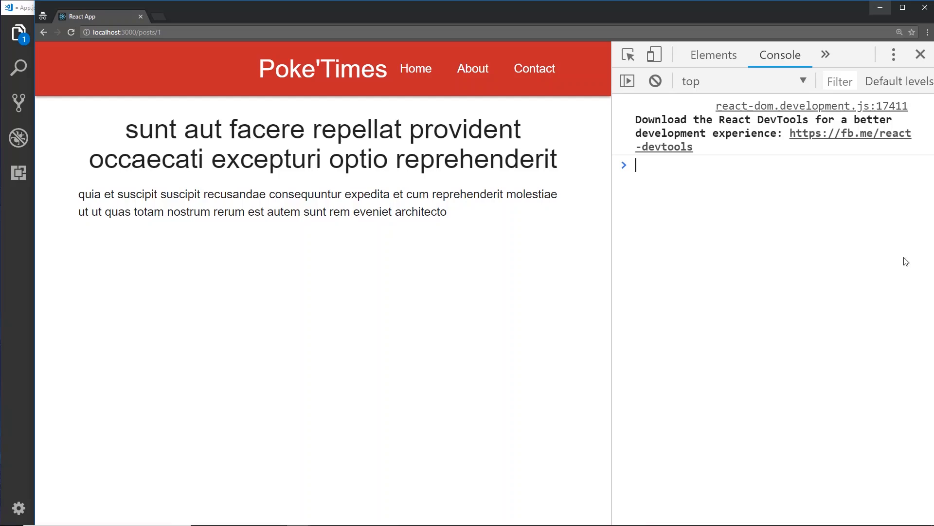
mouse_move(473, 68)
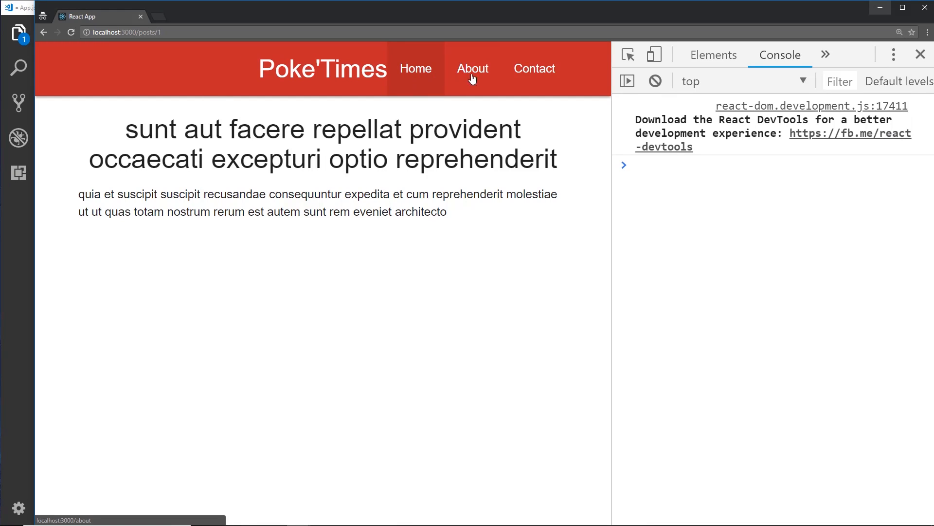
Follow the About navbar link to test routing after the Switch change.
left_click(535, 68)
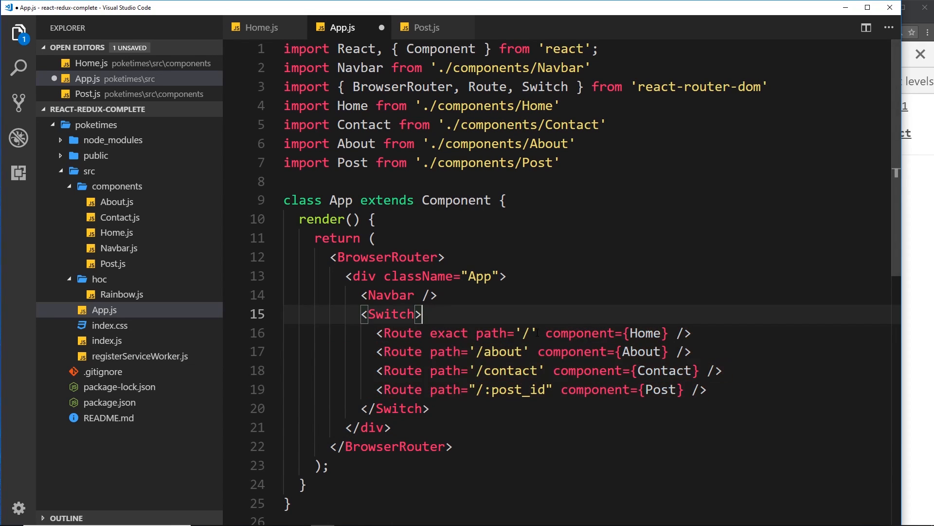
left_click(529, 333)
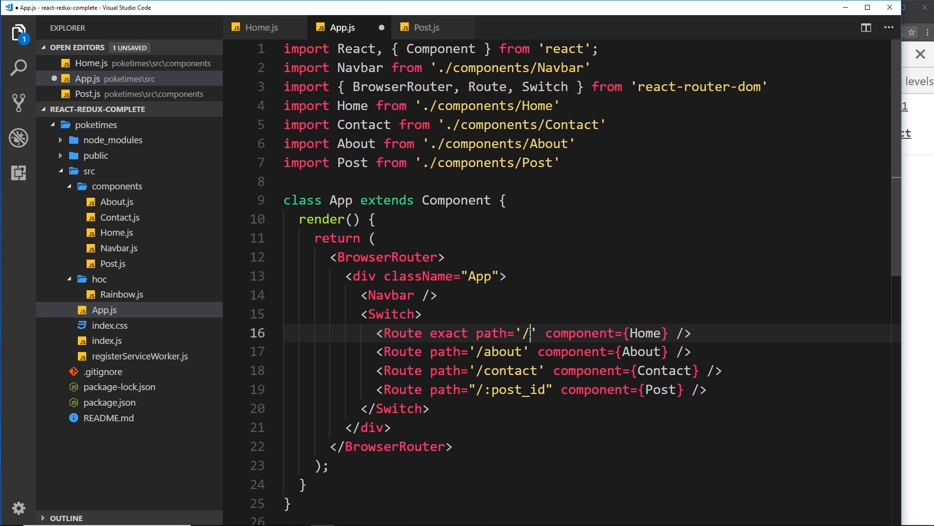
mouse_move(576, 351)
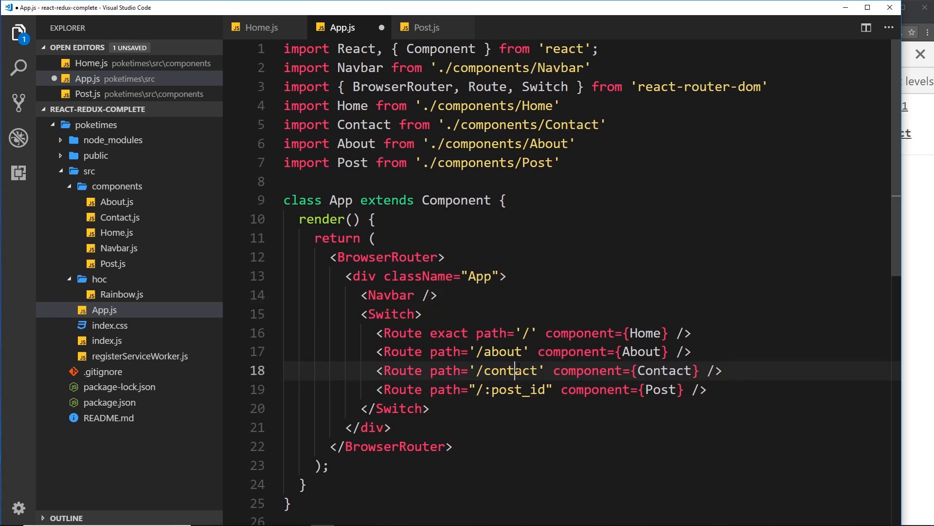
left_click(396, 408)
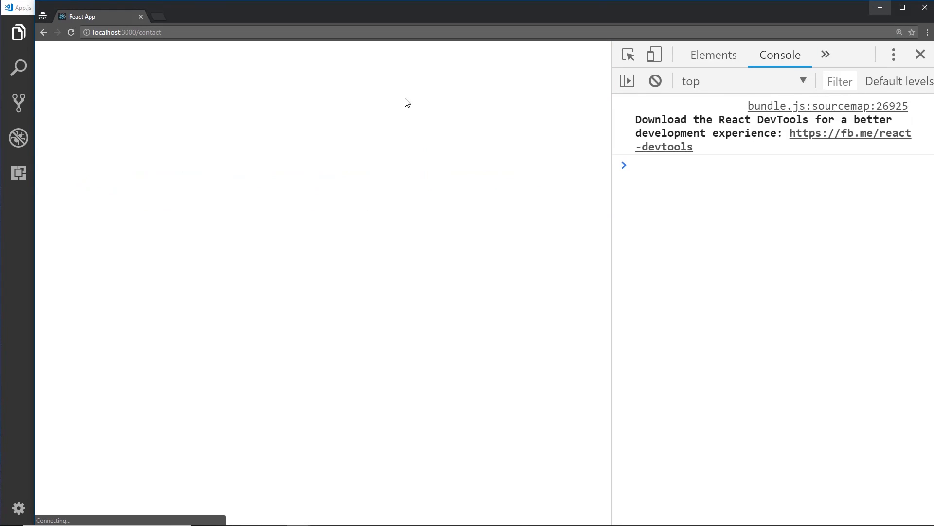
Load /about and confirm only the About content renders, with no post below.
left_click(473, 68)
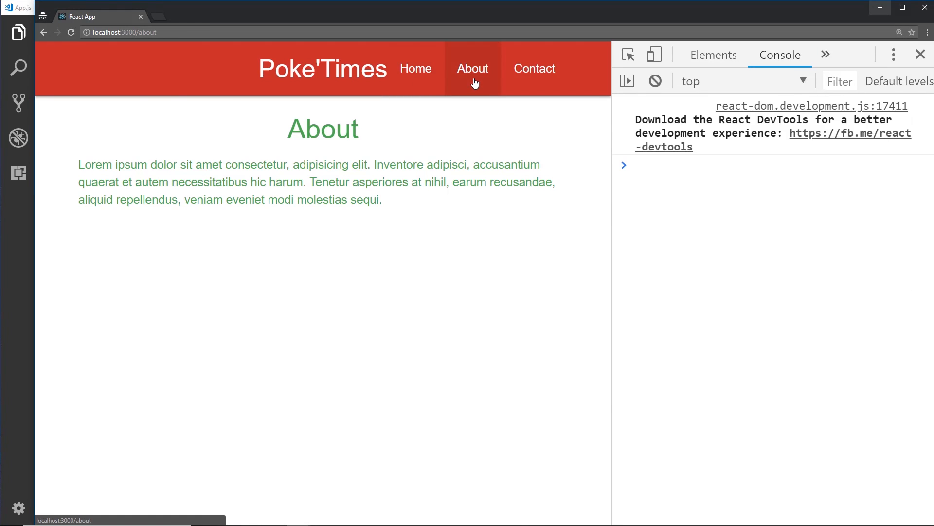
mouse_move(438, 134)
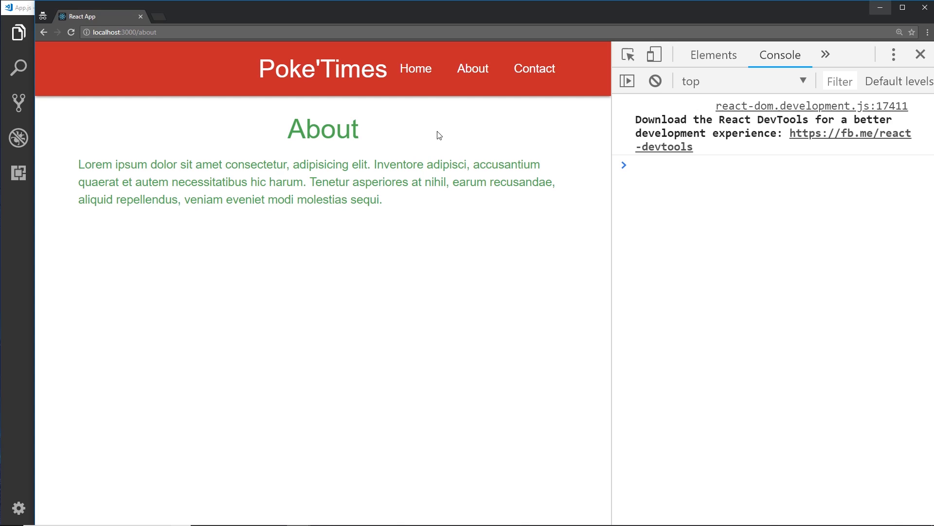
mouse_move(413, 181)
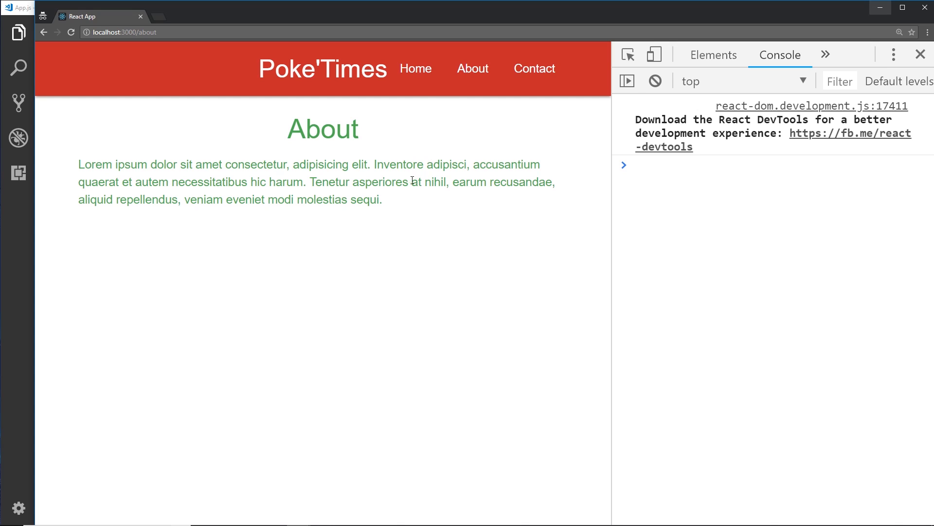